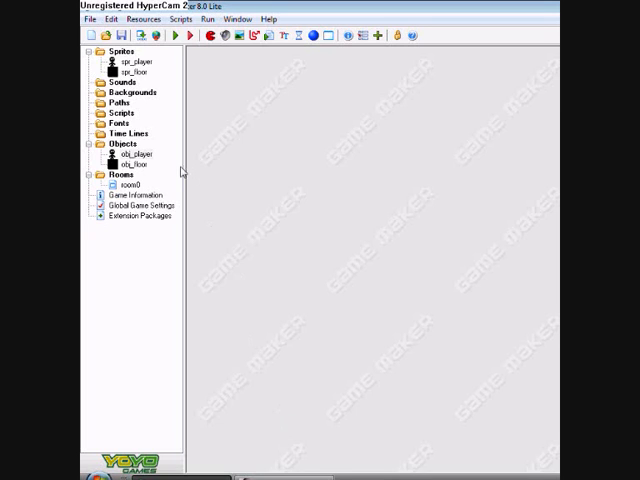
mouse_move(251, 93)
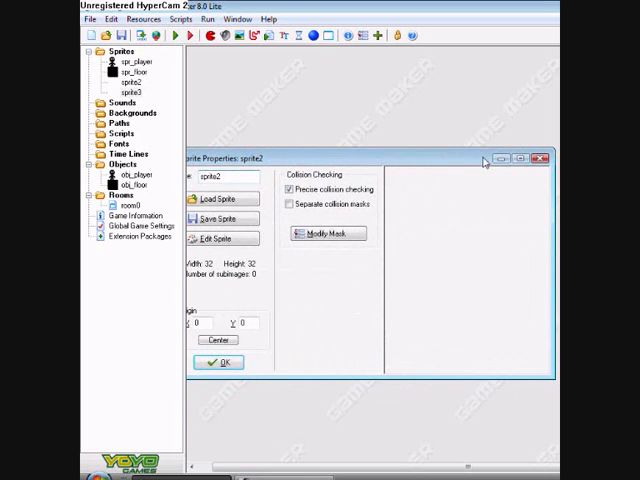
- Maximize the new sprite's properties window and name it spr_enemy (32×32, empty)
click(504, 160)
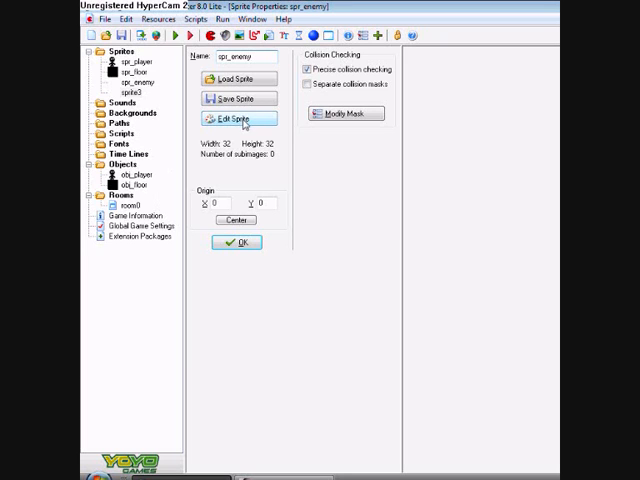
- Open spr_enemy's image 0 and paint a filled yellow body with raised arms
click(238, 118)
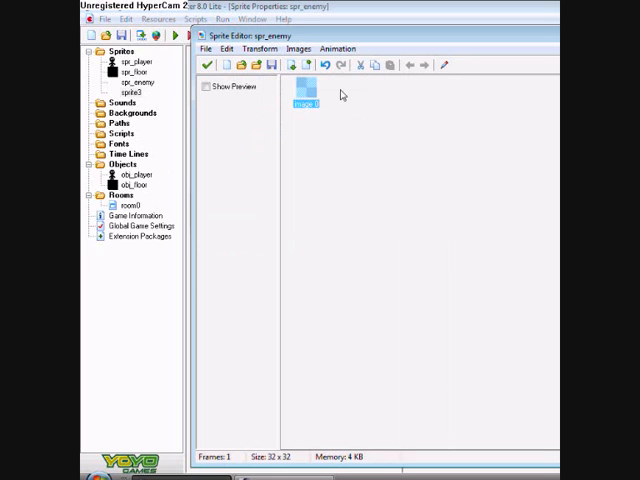
double_click(307, 85)
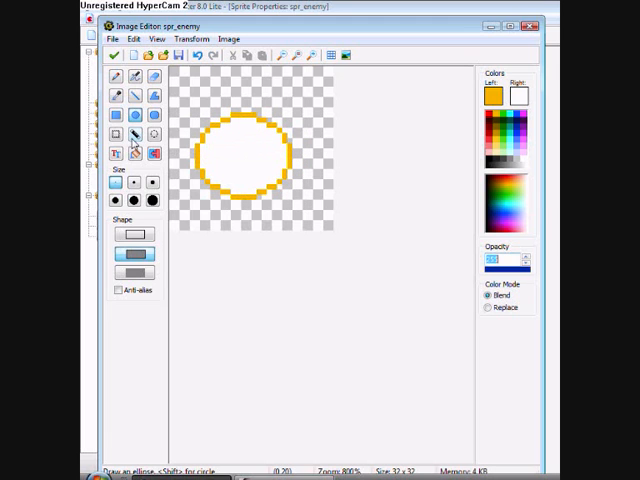
click(115, 115)
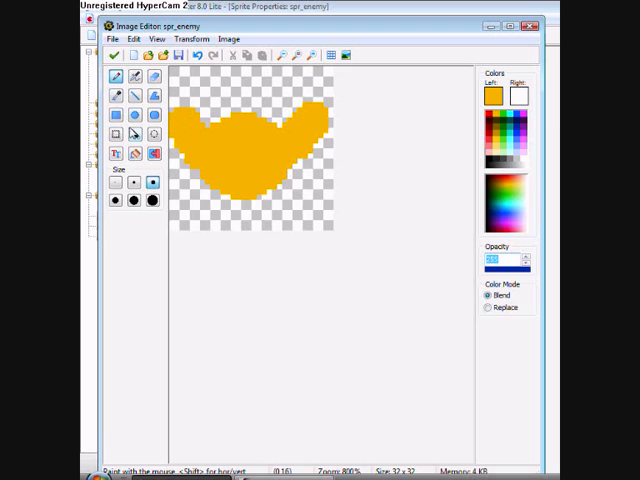
mouse_move(230, 138)
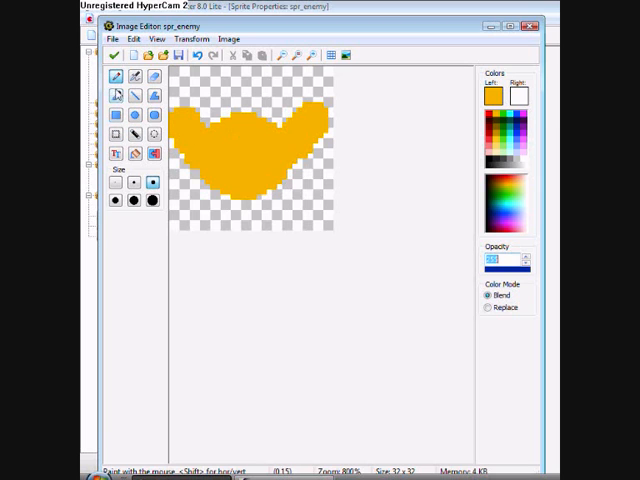
mouse_move(498, 152)
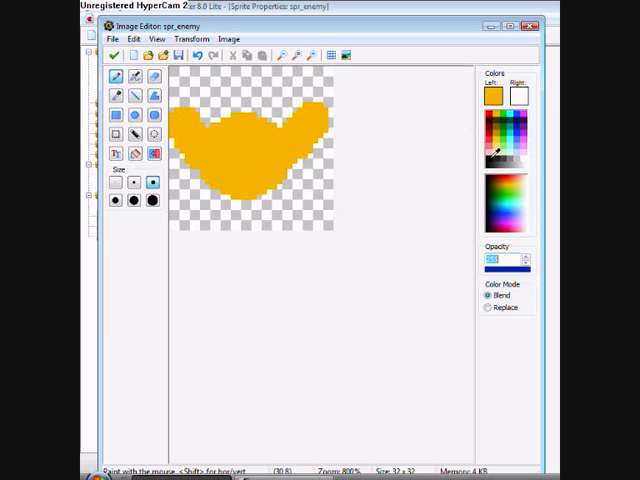
- Draw small black angry eyes with a size-1 pencil
click(490, 95)
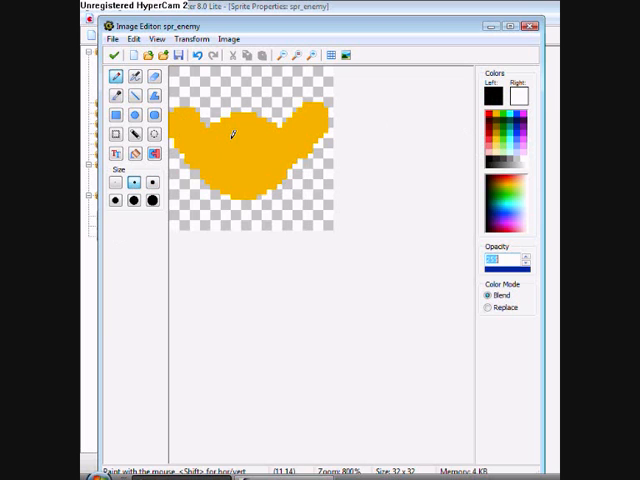
click(225, 140)
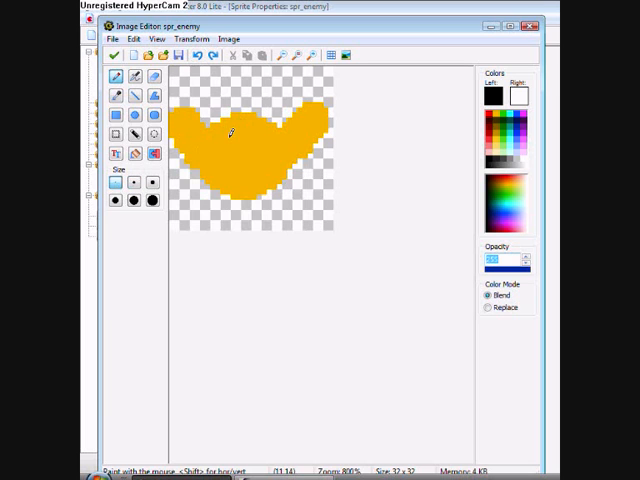
click(227, 140)
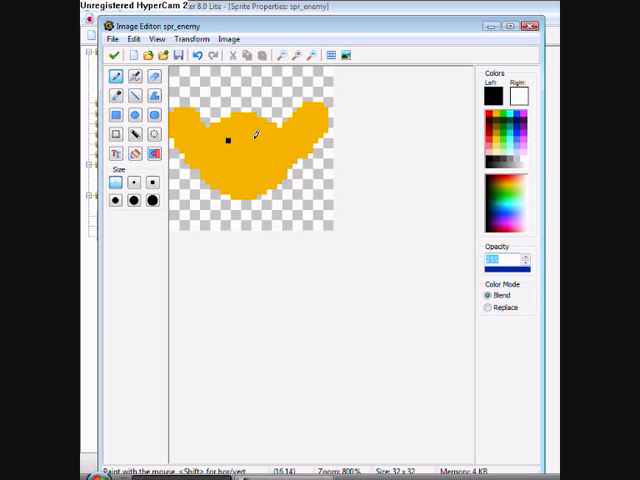
click(253, 140)
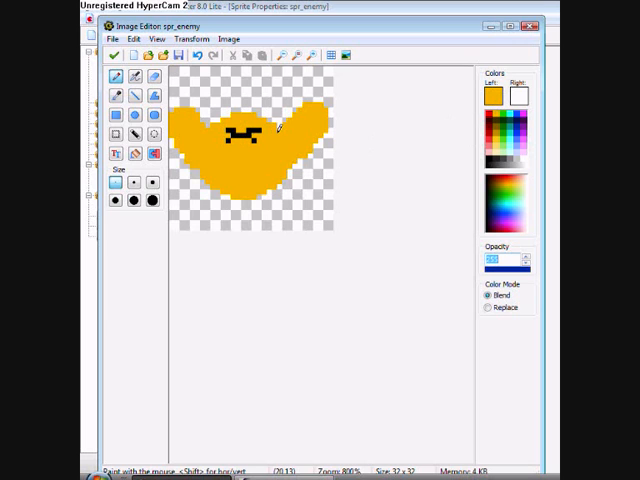
click(251, 135)
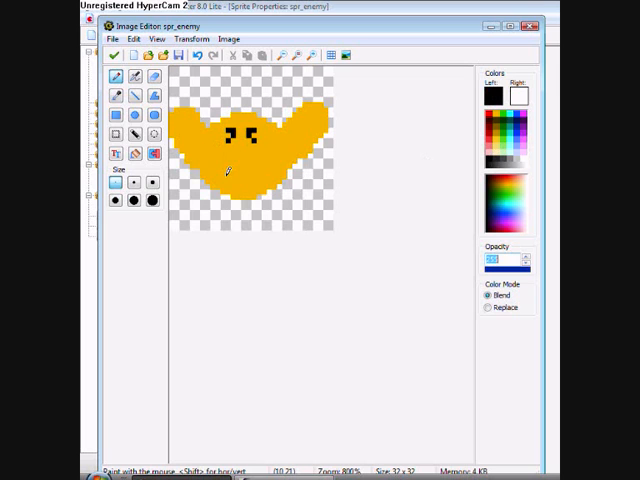
- Draw a flat black mouth line and touch up the face with yellow
drag(222, 174, 260, 174)
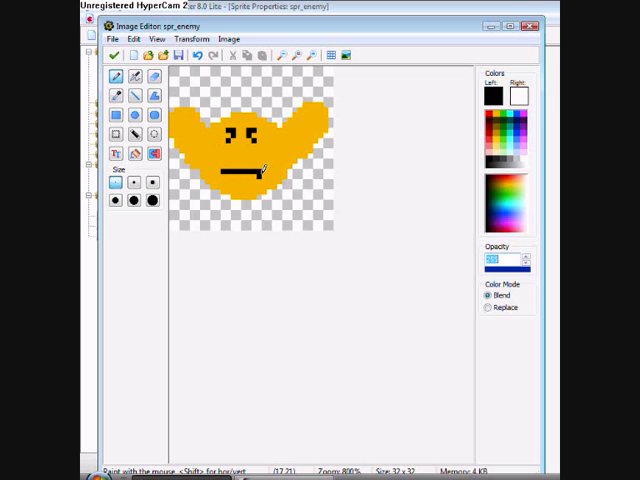
click(494, 95)
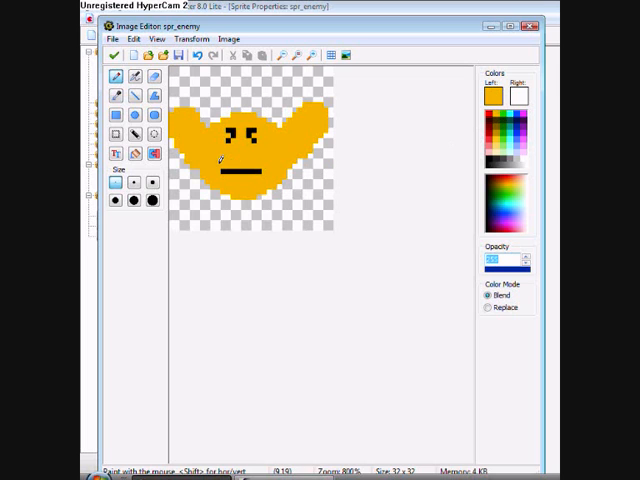
click(492, 97)
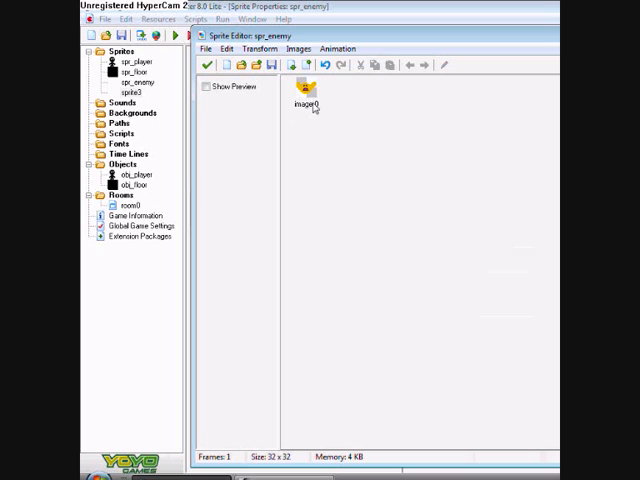
mouse_move(400, 82)
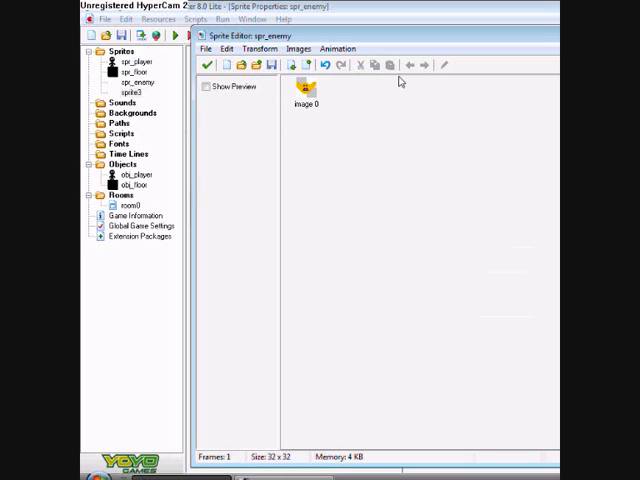
- Copy the first frame into ten frames and open image 9 for painting
click(365, 64)
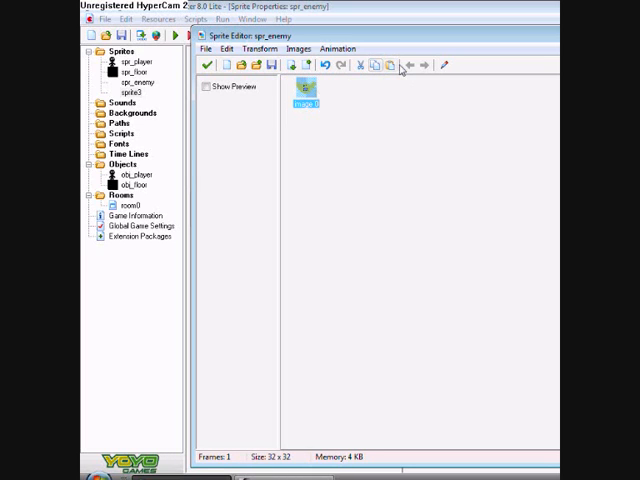
click(391, 64)
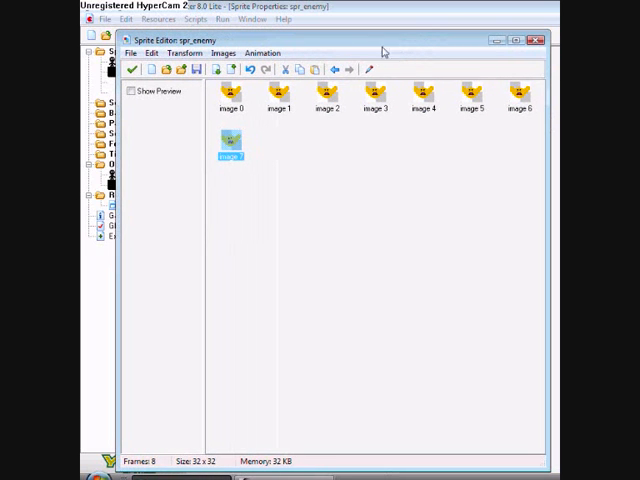
click(316, 69)
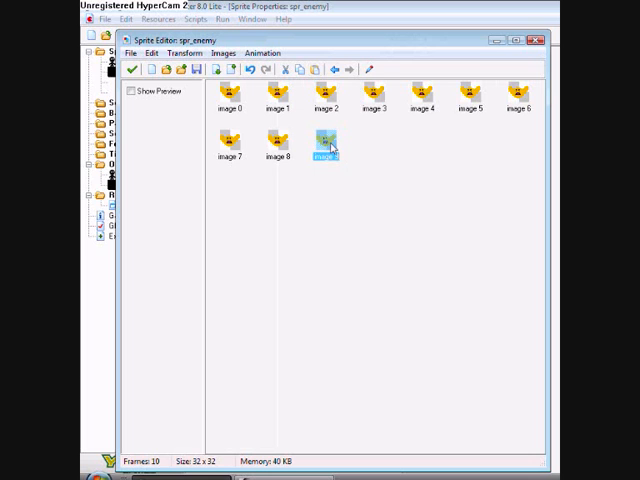
double_click(322, 140)
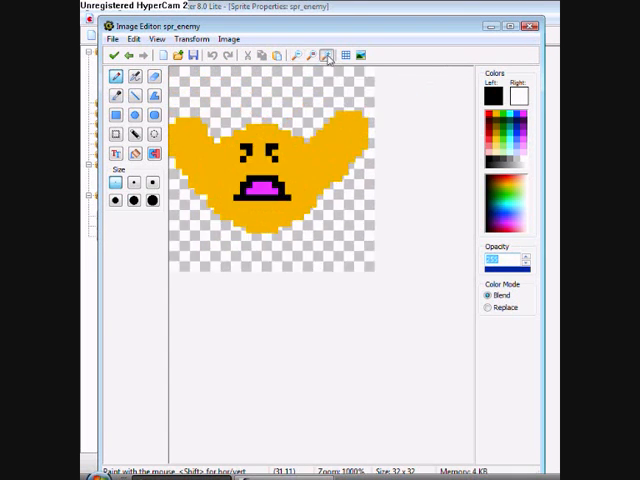
- Select image 9's arms, move them down, and accept the edited frame
click(330, 55)
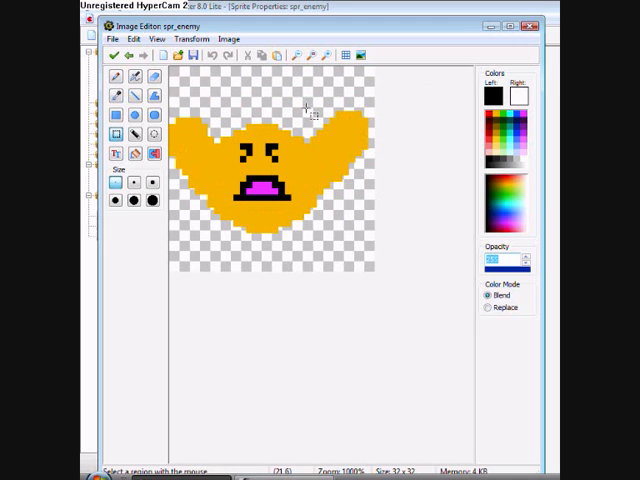
drag(300, 95, 358, 185)
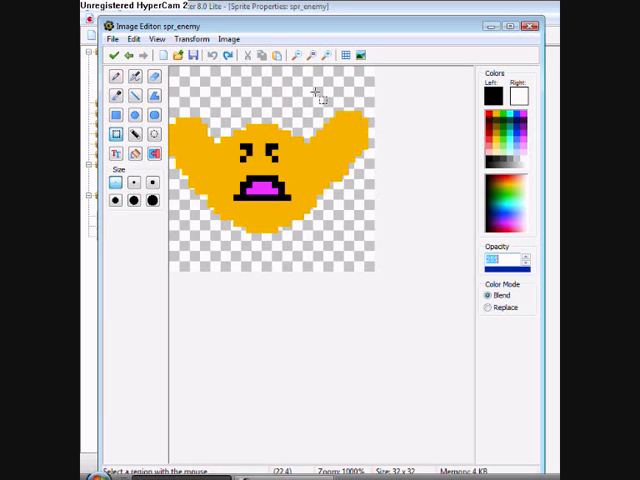
drag(320, 90, 355, 225)
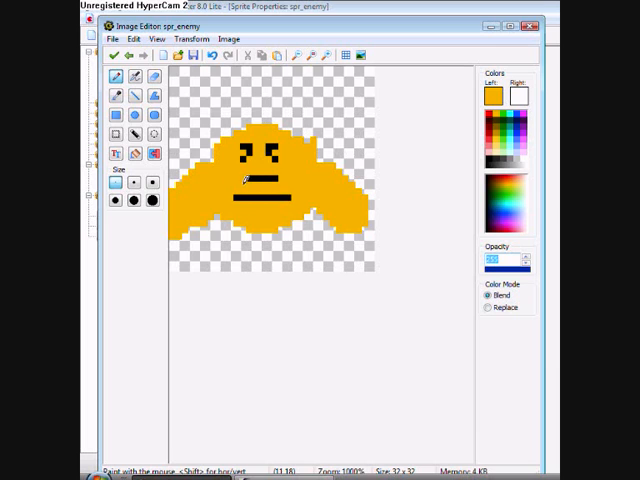
click(245, 177)
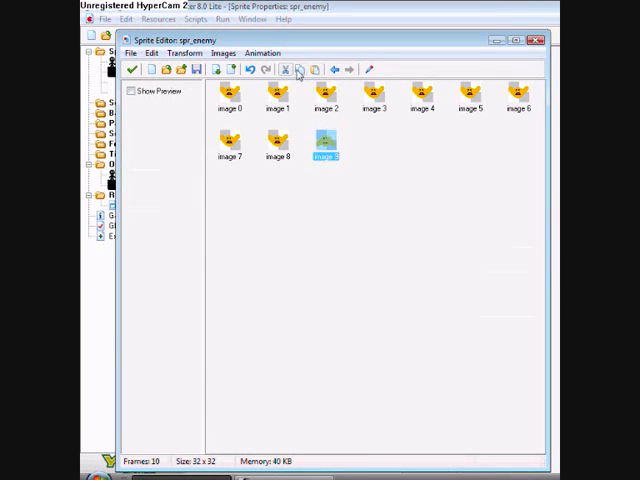
- Paste copies of the arms-down image 9 to create images 10–16
click(316, 69)
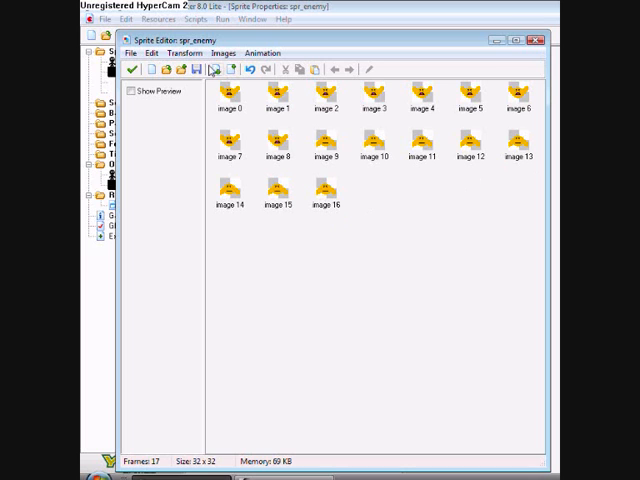
click(133, 91)
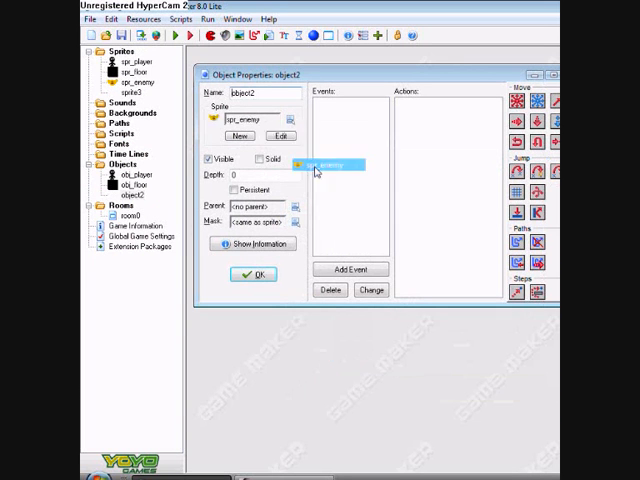
- Give object2 the spr_enemy sprite and a collision-with-obj_player event that restarts the room
click(349, 269)
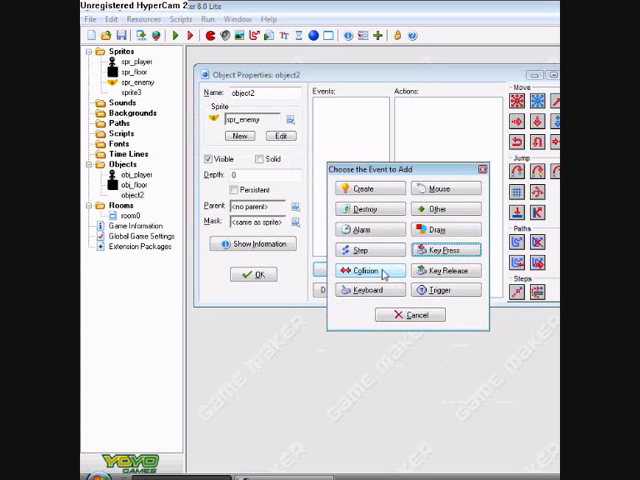
click(360, 270)
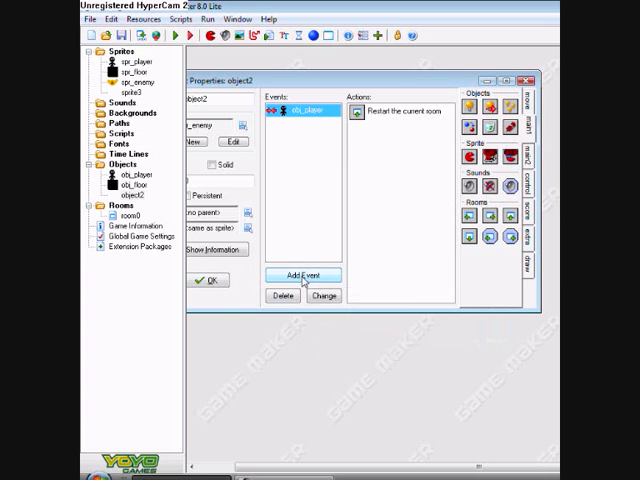
click(302, 274)
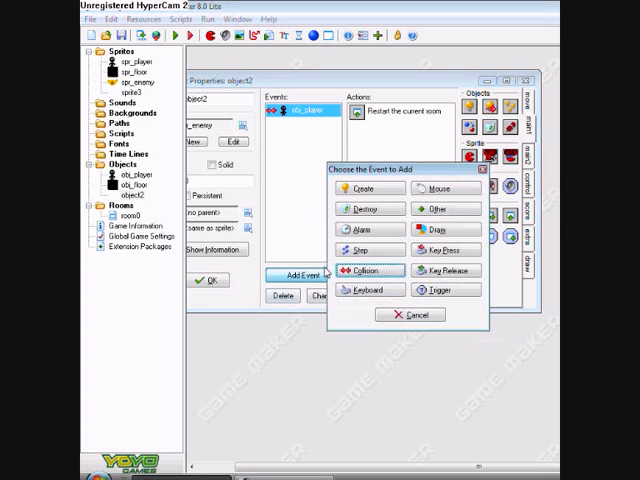
- Add a Create event moving object2 left at speed 6
click(363, 188)
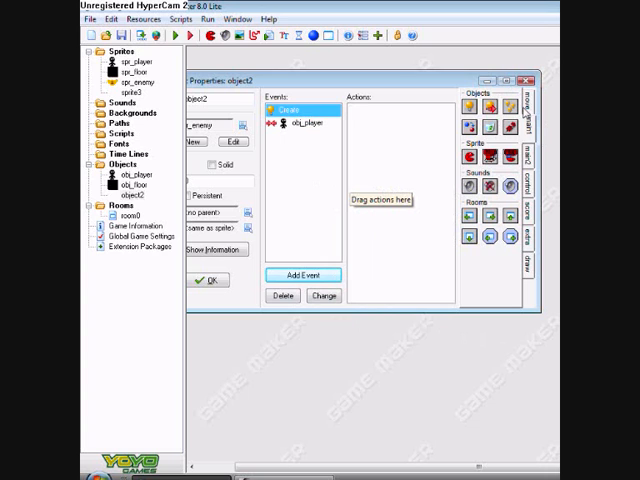
click(530, 102)
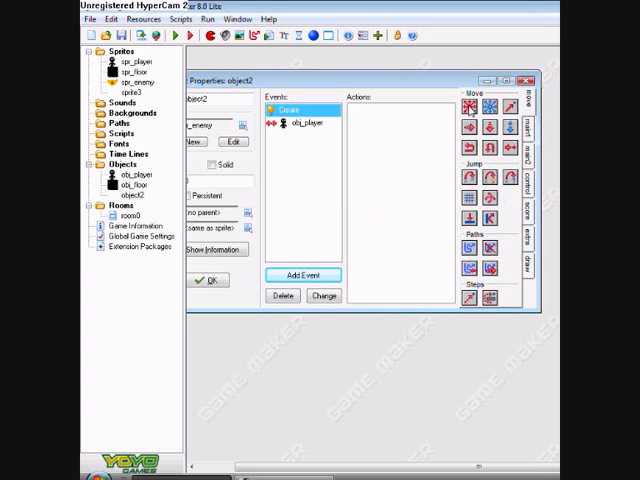
click(468, 103)
text(6)
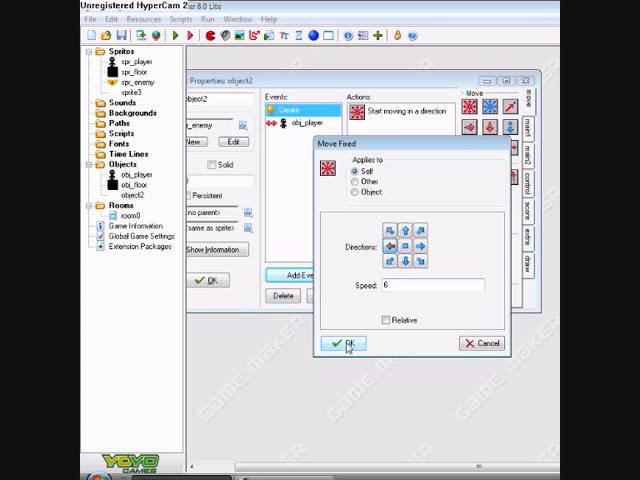
click(345, 343)
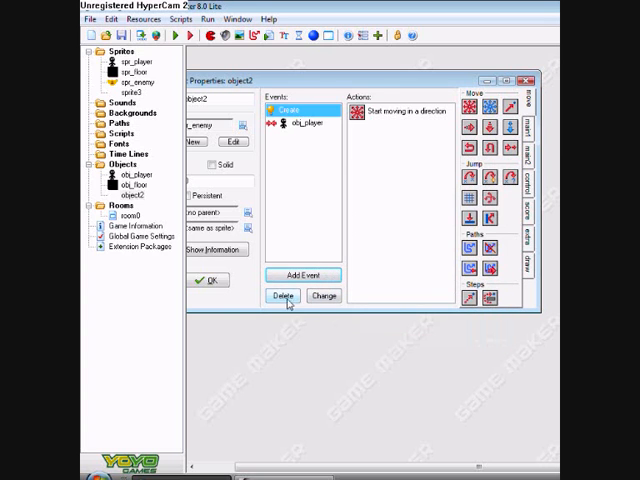
- Add an Other > Animation end event and open room0 for editing
click(302, 274)
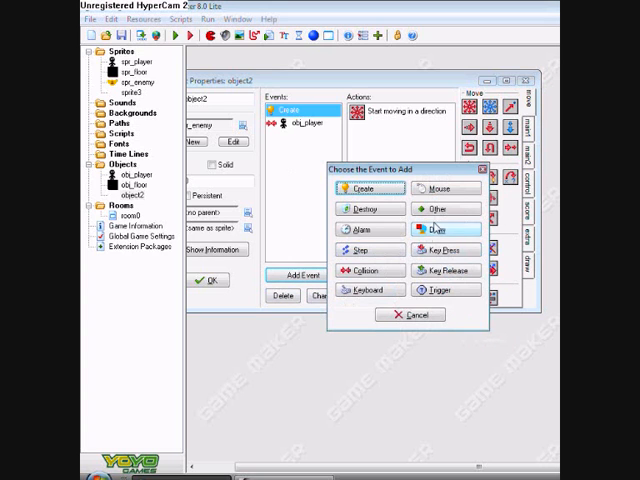
click(435, 209)
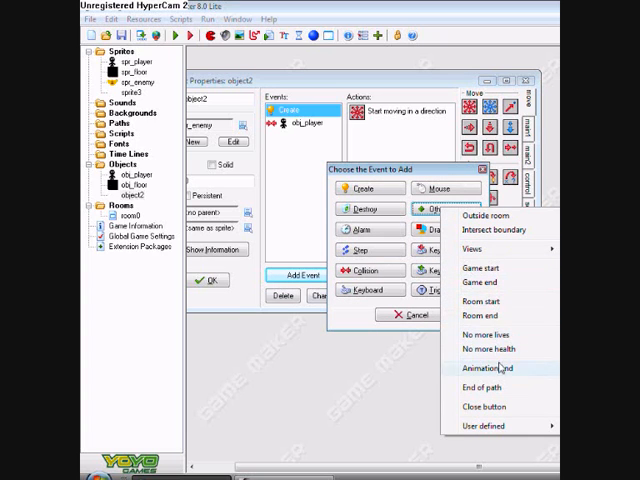
click(482, 216)
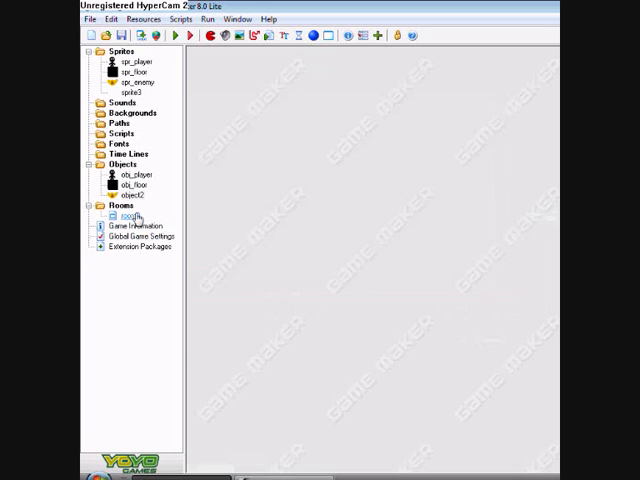
double_click(125, 215)
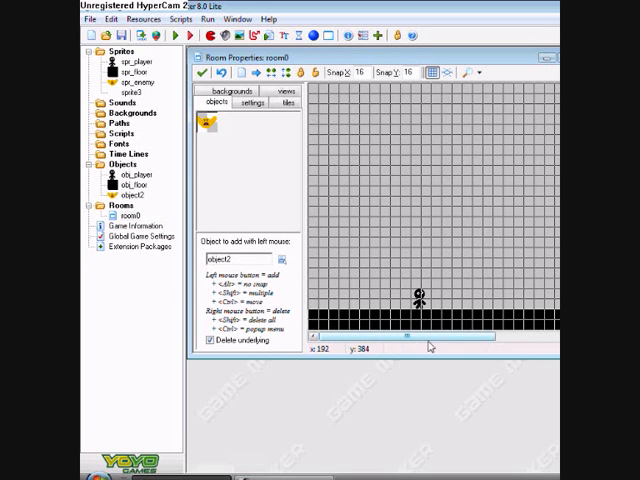